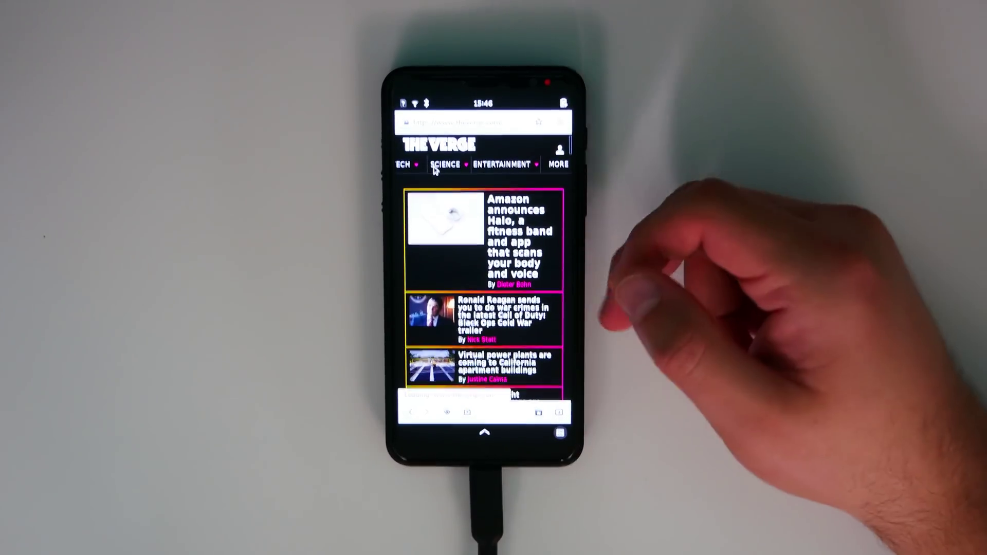
Step: Scroll The Verge front page in GNOME Web to reach later stories
scroll("down", 3)
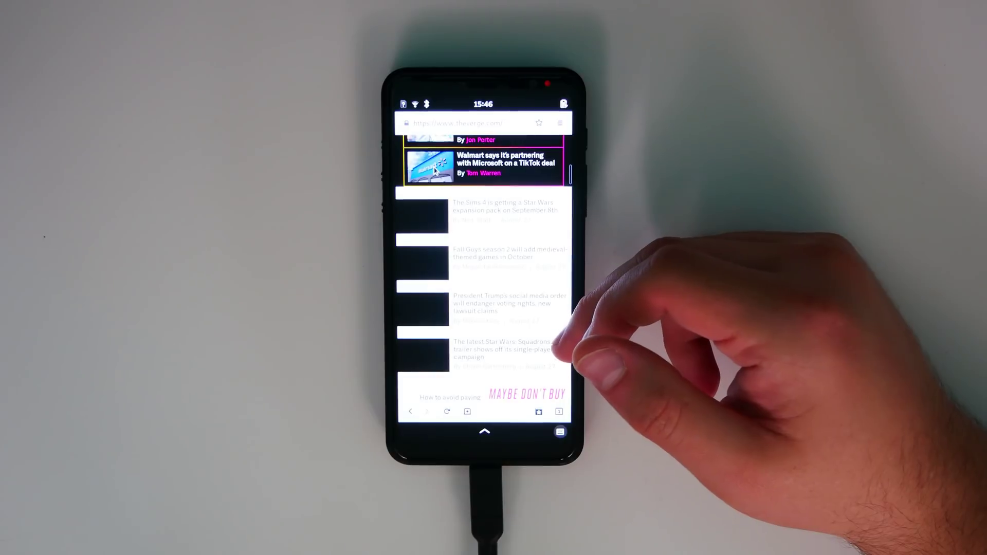
scroll("up", 3)
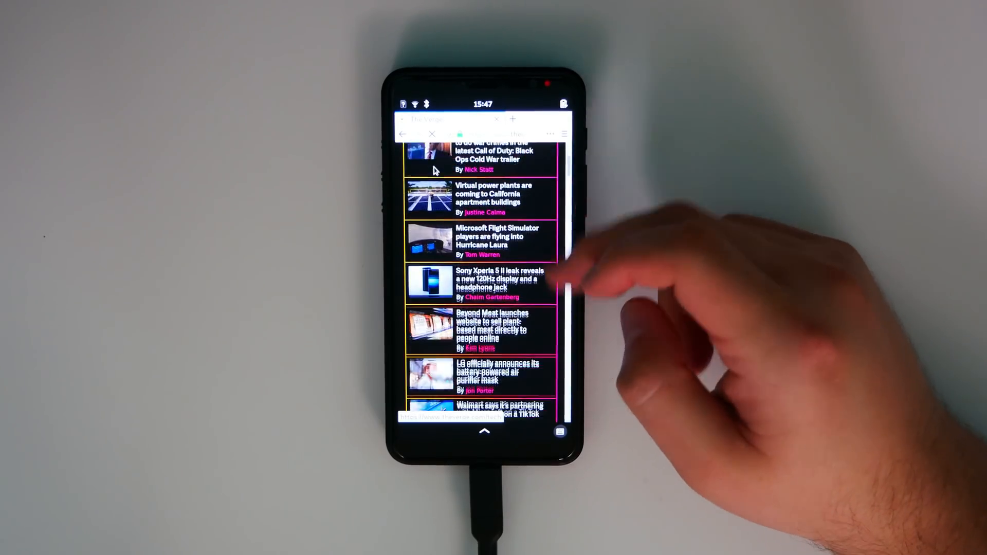
Step: Scroll down The Verge's story list in Firefox to later headlines
scroll("down", 3)
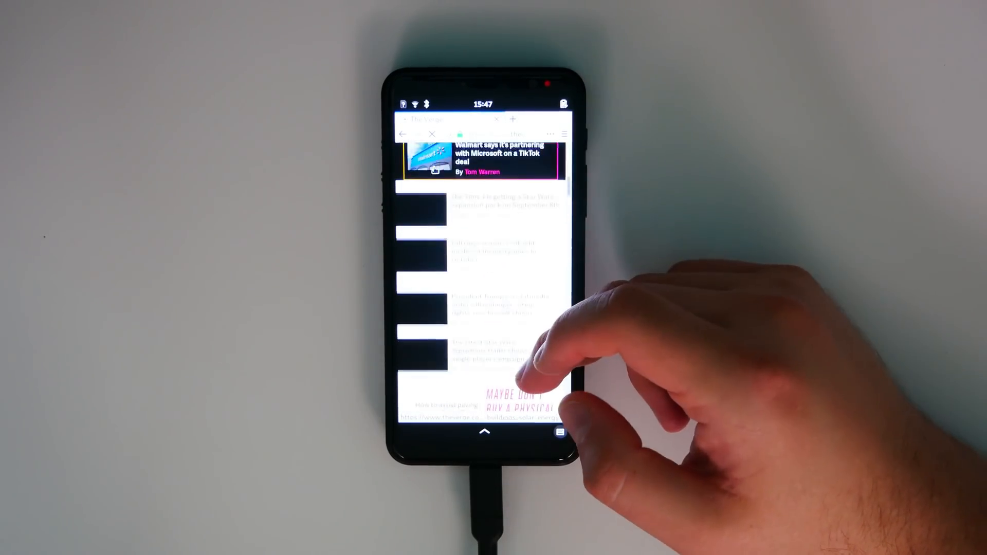
scroll("down", 3)
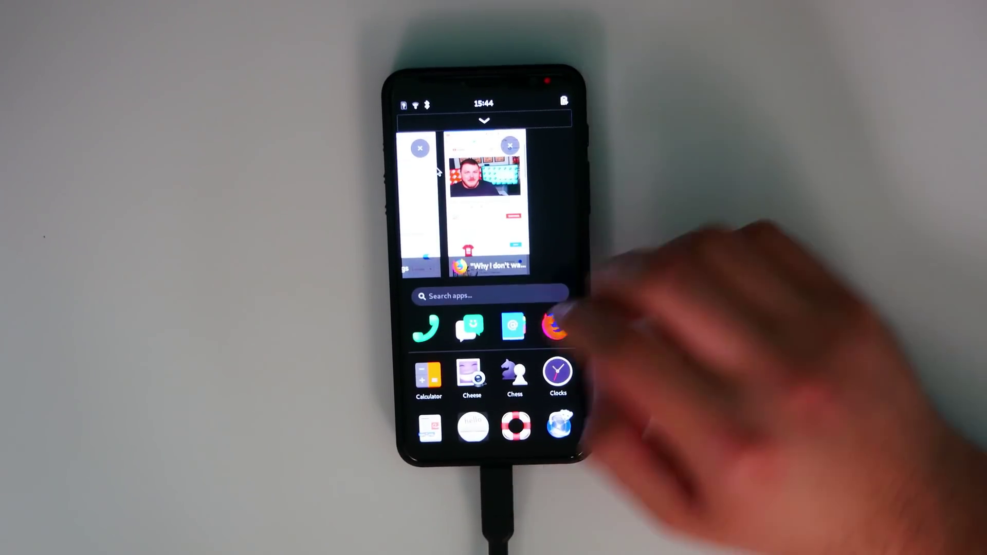
left_click(484, 208)
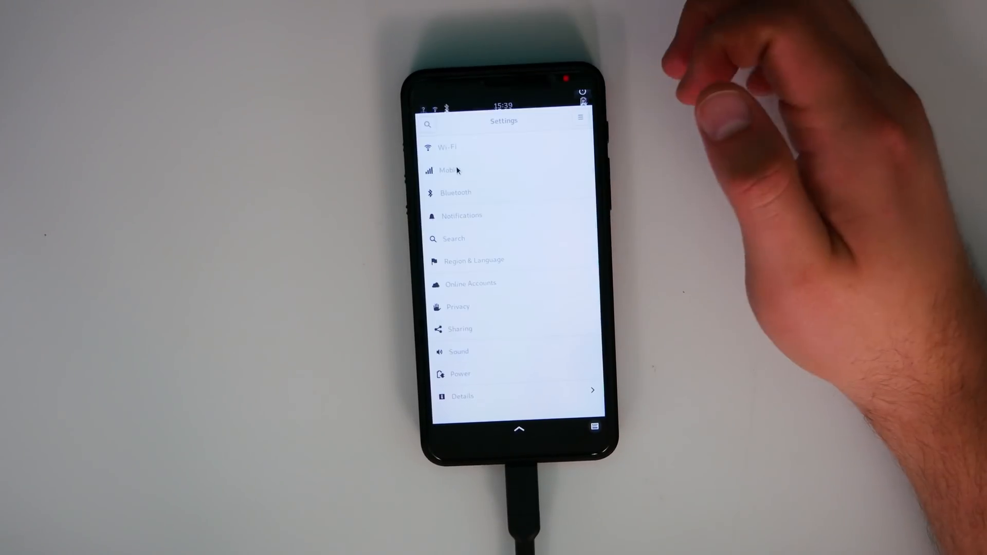
Step: Show the main list of GNOME Settings categories
left_click(448, 147)
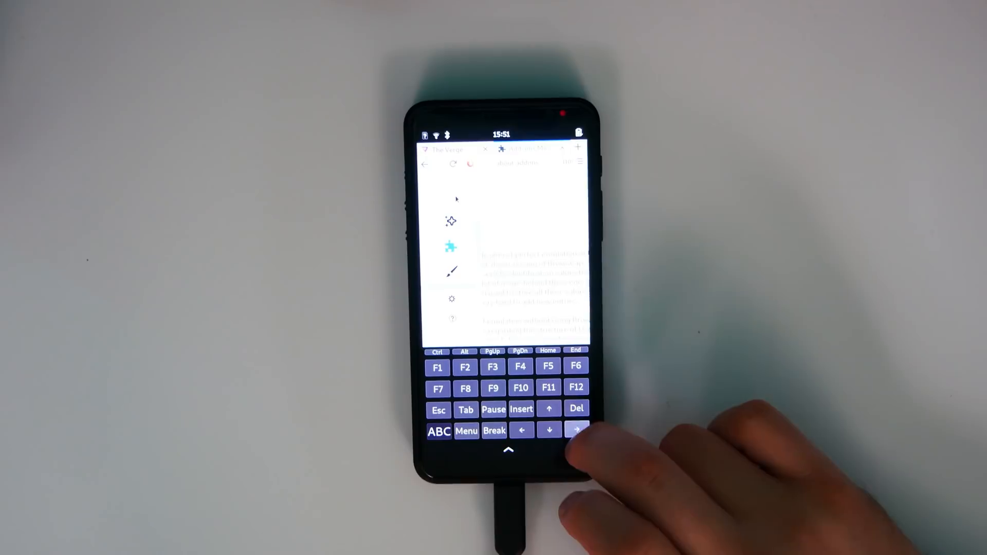
Step: Switch Squeekboard from the special-keys layout back to the ABC letter layout
left_click(438, 430)
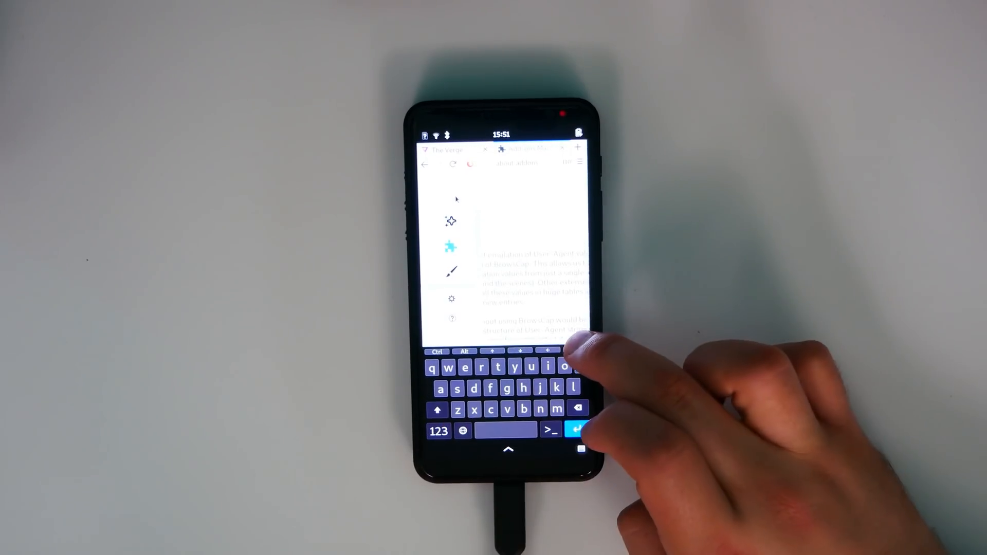